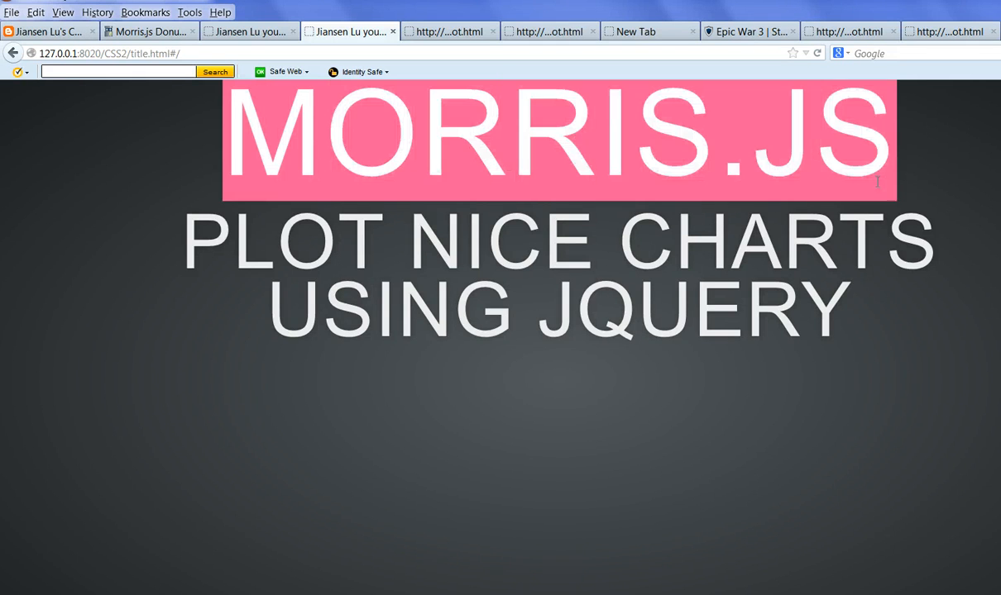
{"action": "mouse_move", "coordinate": [680, 171]}
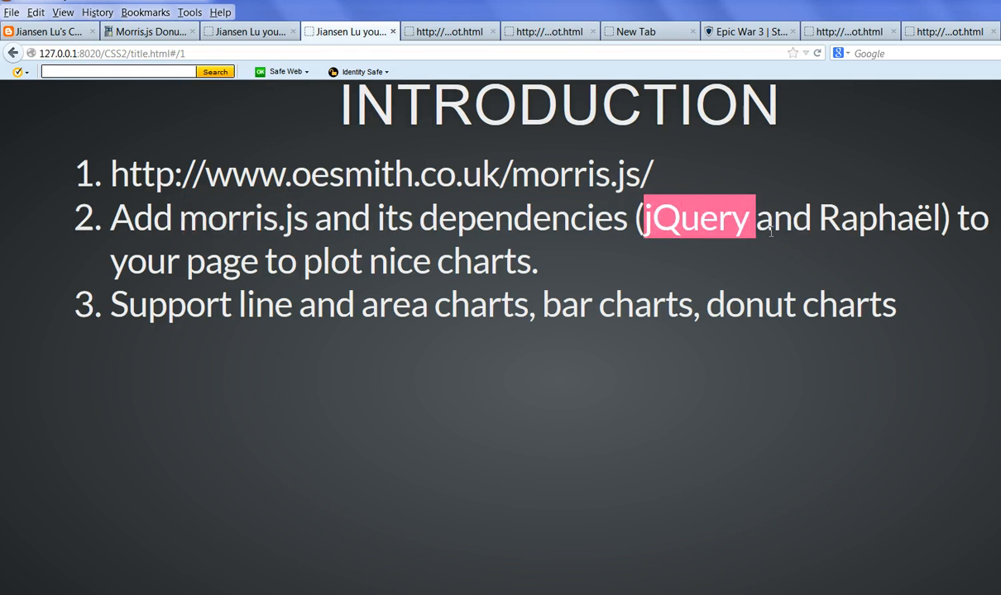
Highlight the jQuery and Raphaël dependency line, then switch to the chart page code
{"action": "left_click_drag", "start_coordinate": [752, 217], "coordinate": [940, 217]}
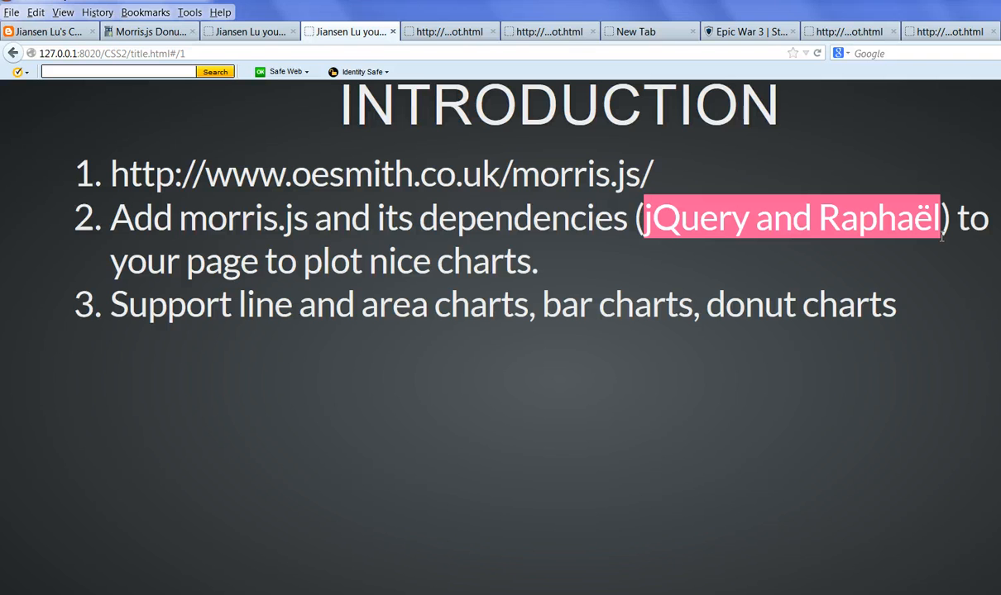
{"action": "mouse_move", "coordinate": [414, 277]}
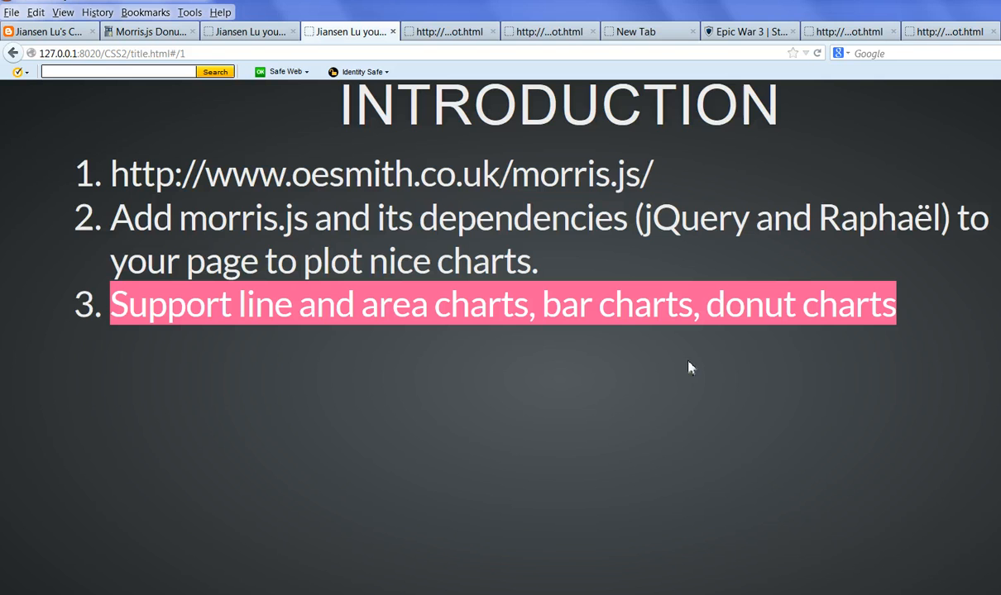
{"action": "key", "text": "alt+tab"}
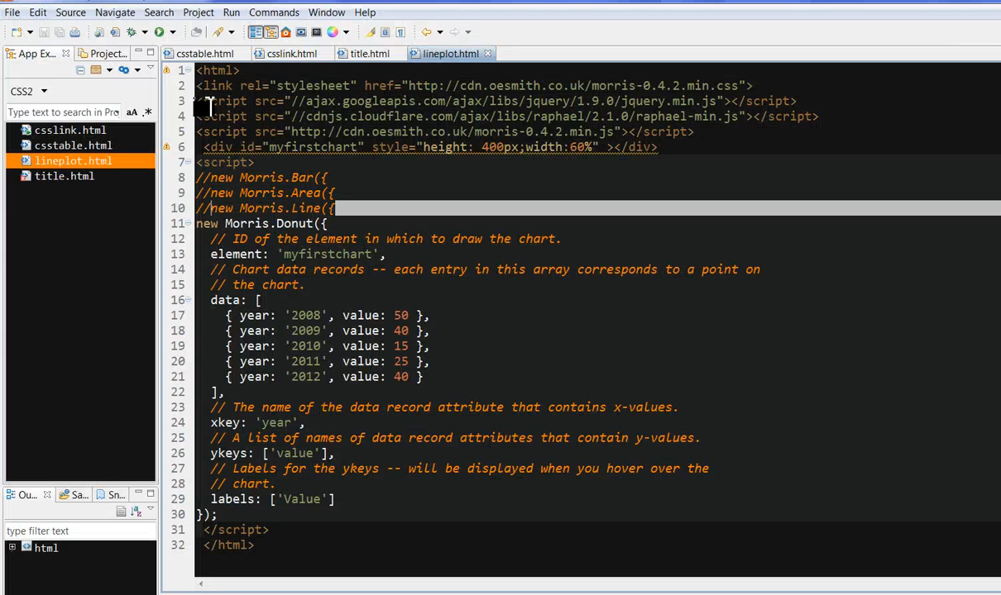
{"action": "left_click_drag", "start_coordinate": [196, 100], "coordinate": [703, 148]}
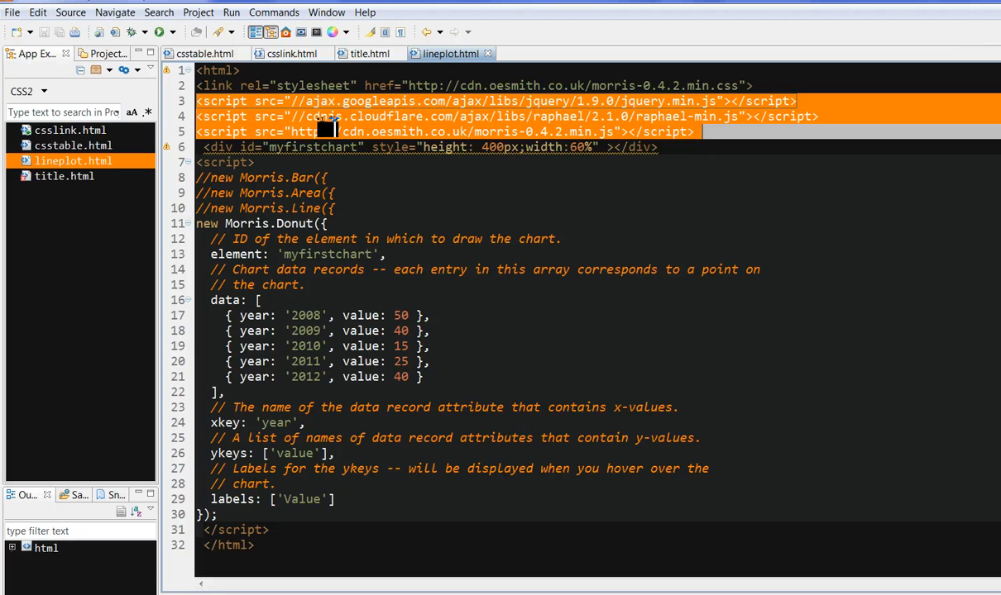
{"action": "mouse_move", "coordinate": [405, 125]}
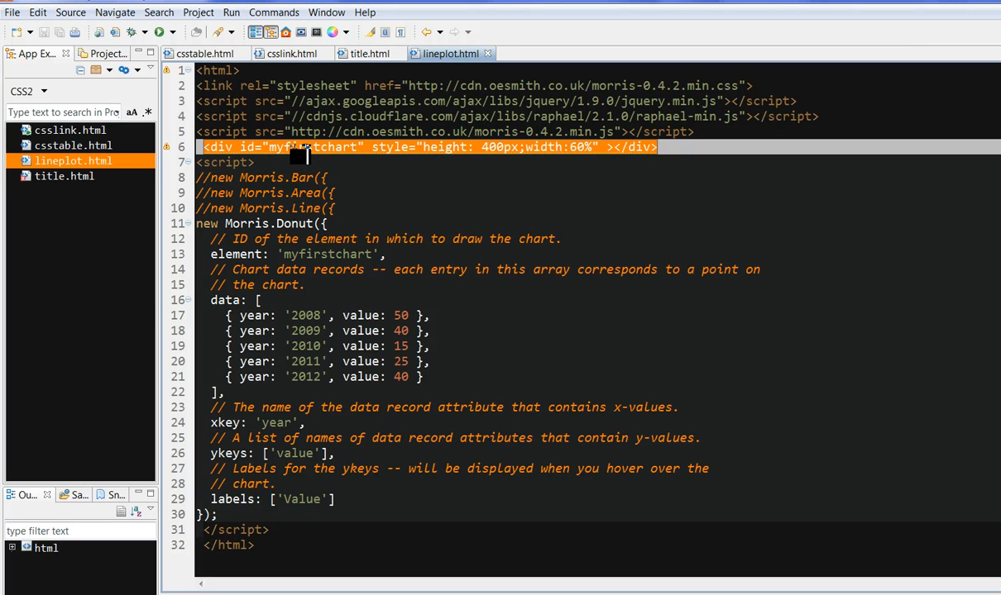
{"action": "mouse_move", "coordinate": [302, 147]}
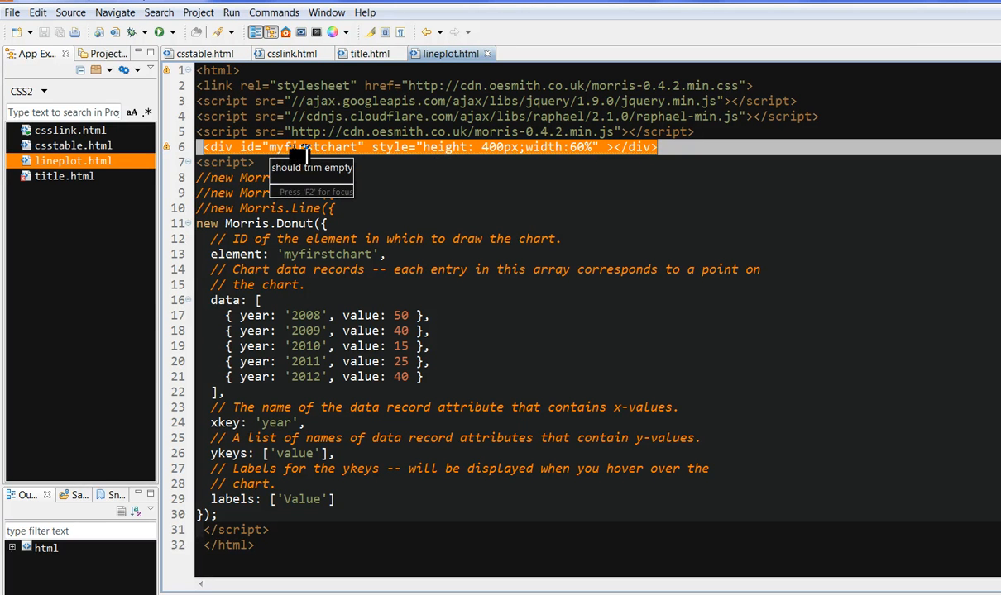
{"action": "mouse_move", "coordinate": [405, 147]}
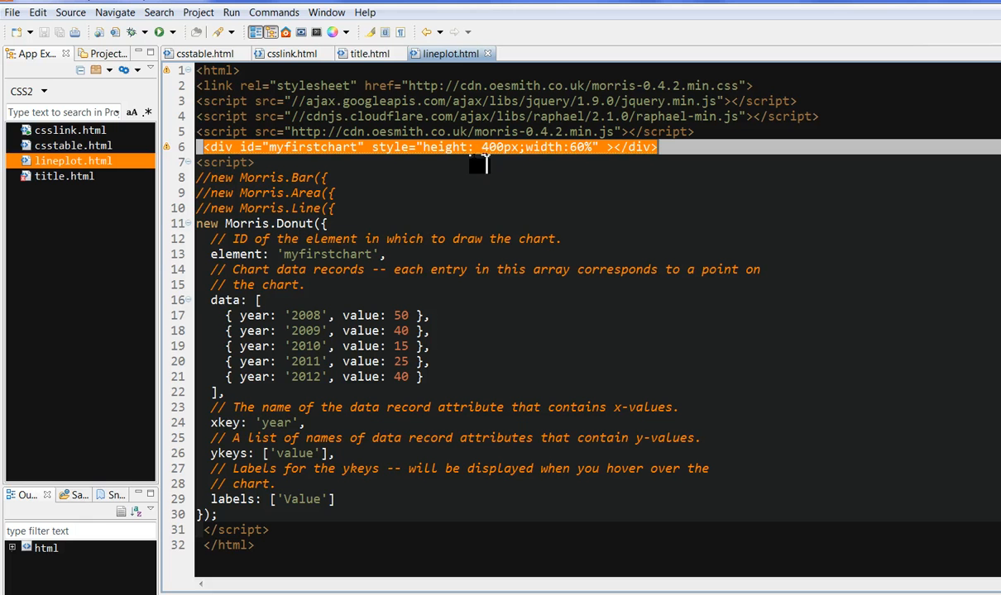
{"action": "mouse_move", "coordinate": [492, 157]}
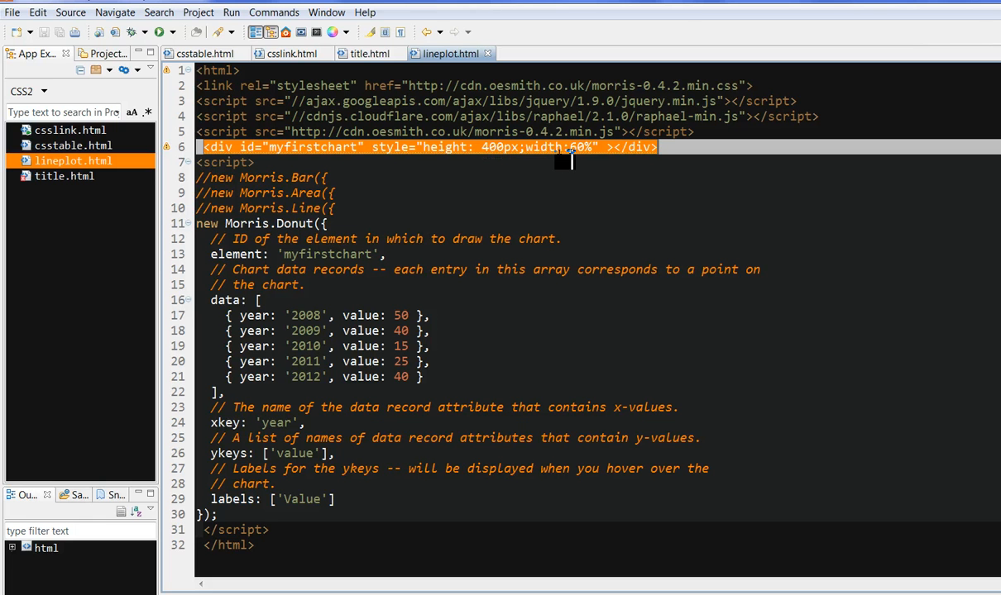
{"action": "mouse_move", "coordinate": [595, 147]}
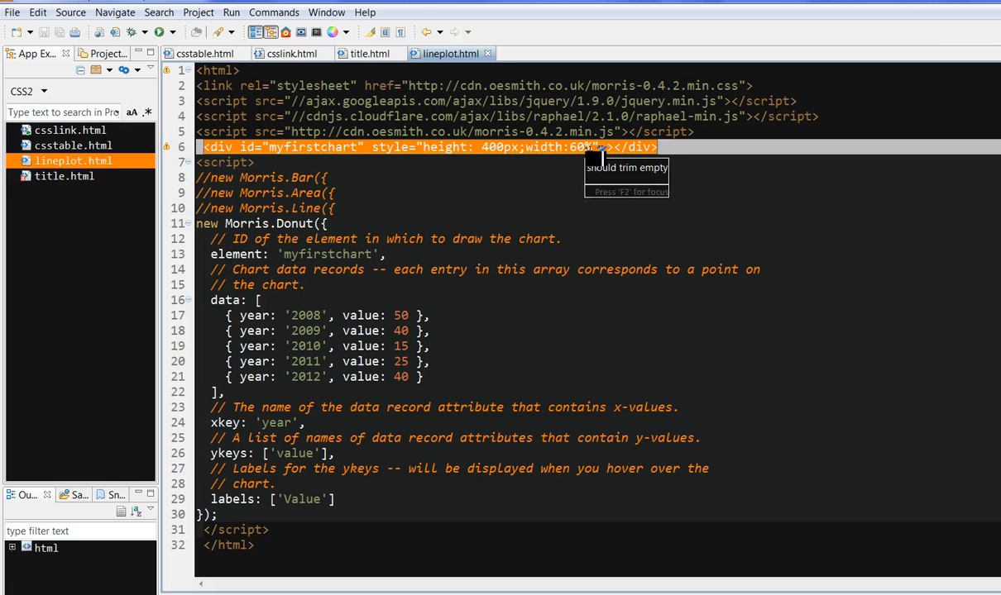
{"action": "left_click", "coordinate": [306, 223]}
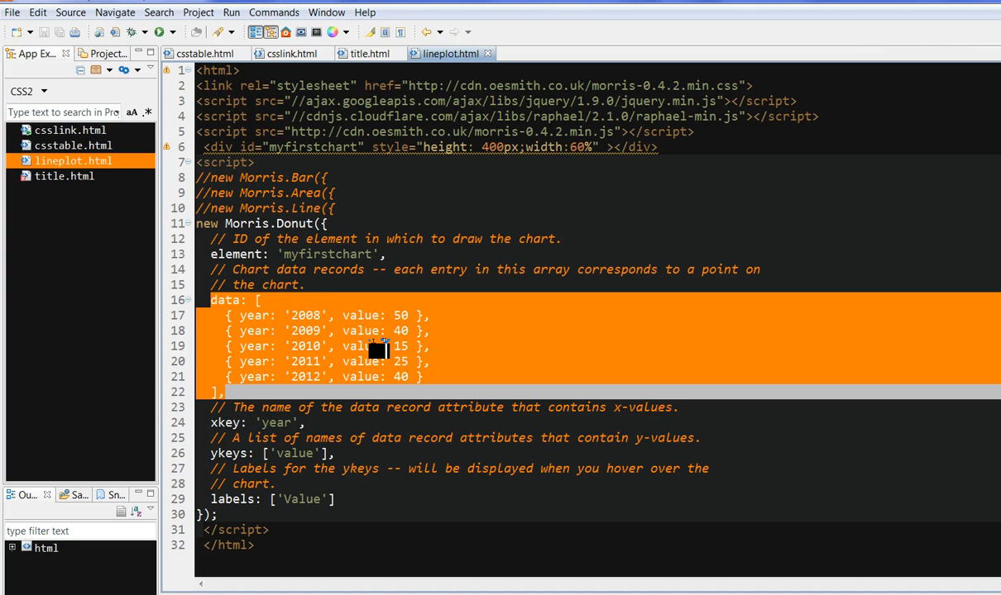
{"action": "mouse_move", "coordinate": [211, 433]}
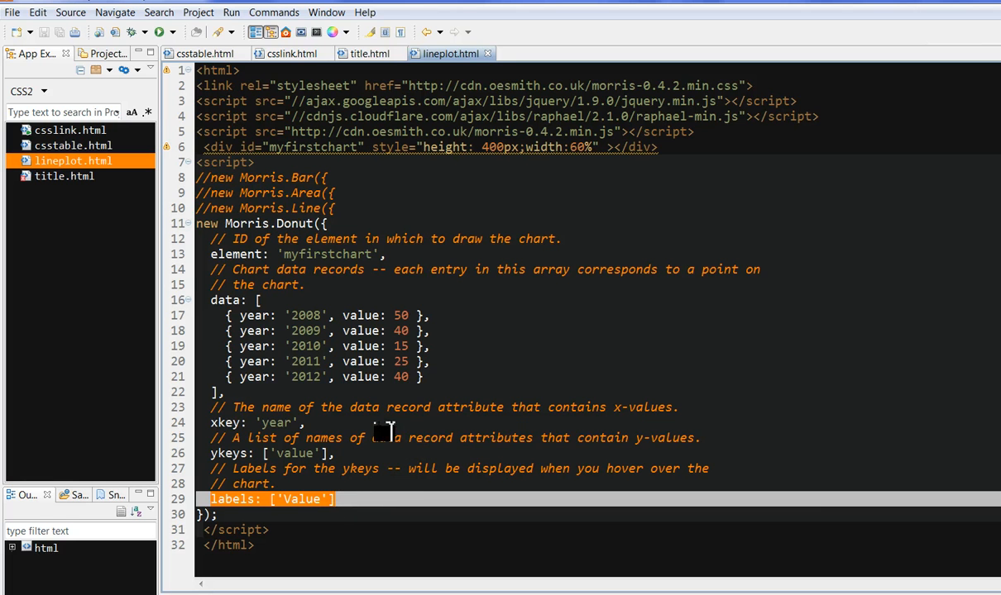
{"action": "mouse_move", "coordinate": [418, 472]}
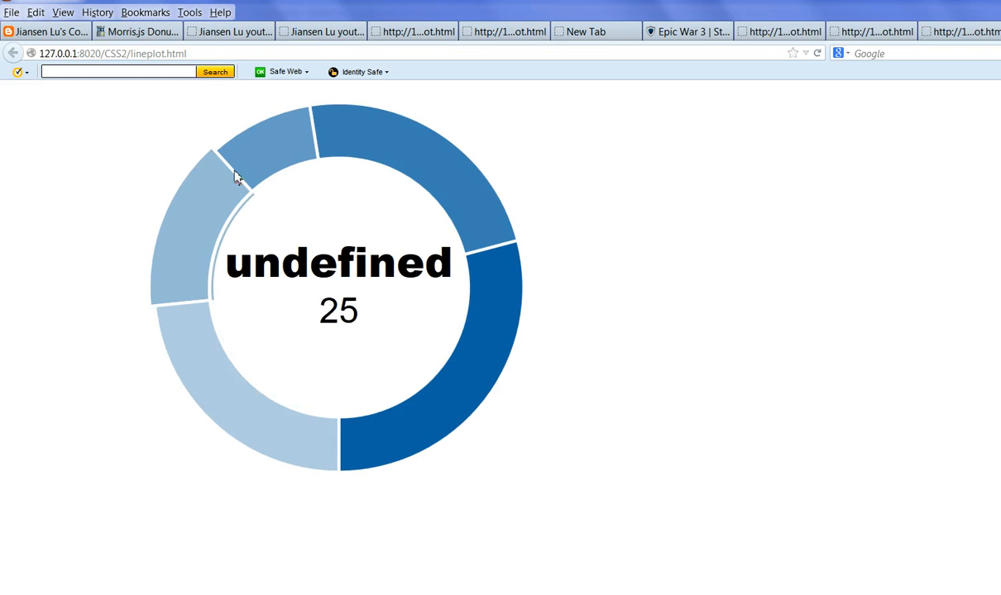
{"action": "mouse_move", "coordinate": [284, 148]}
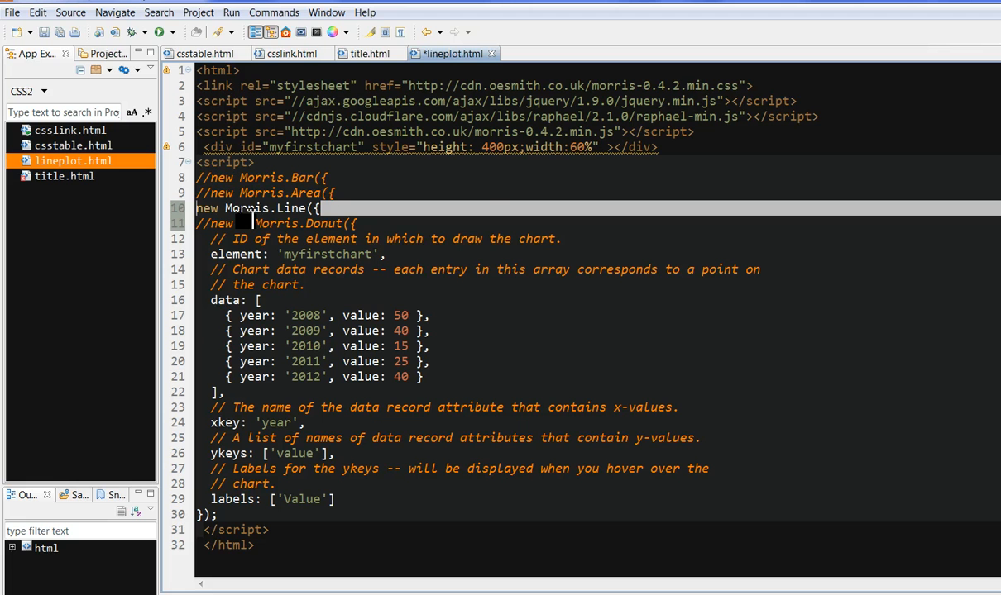
Run lineplot.html from the Run menu, saving the line-chart edit when prompted
{"action": "left_click", "coordinate": [231, 11]}
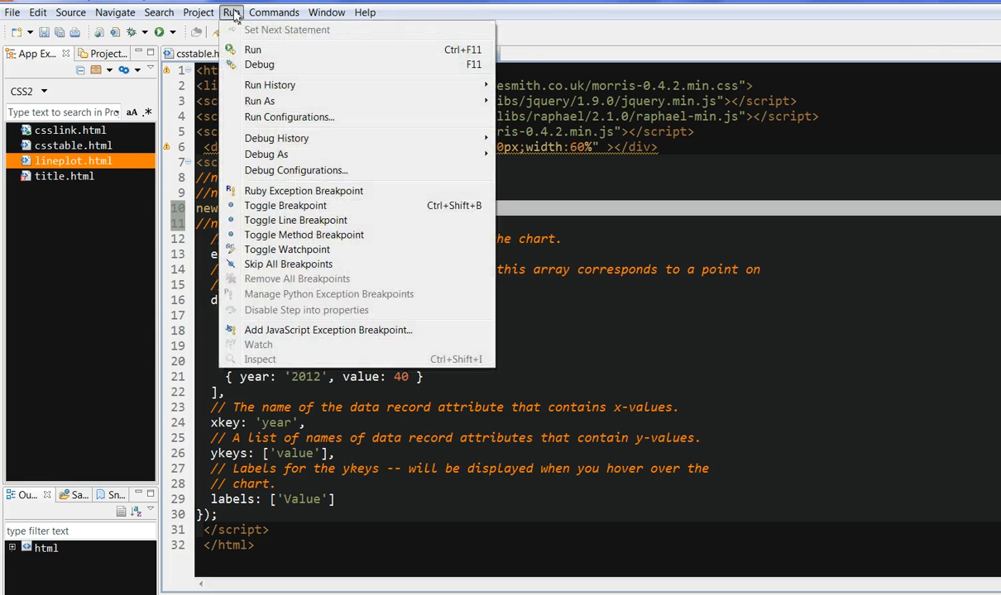
{"action": "left_click", "coordinate": [252, 50]}
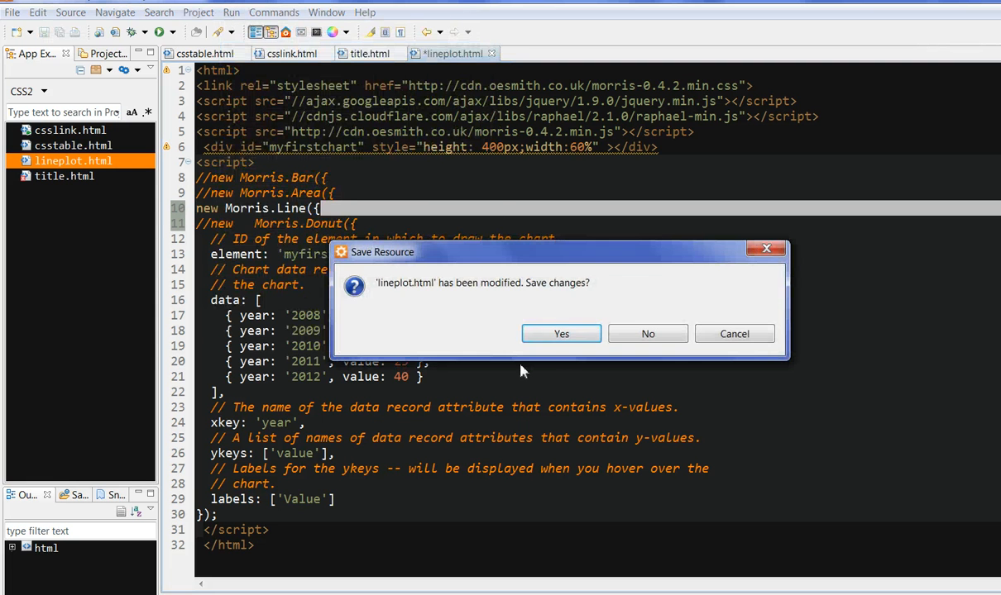
{"action": "left_click", "coordinate": [560, 334]}
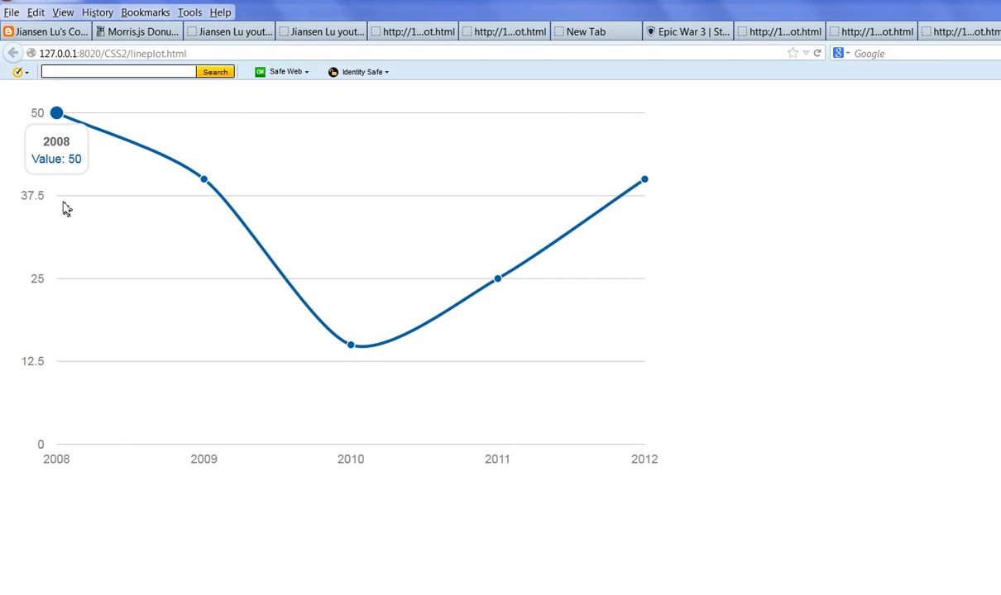
{"action": "mouse_move", "coordinate": [106, 137]}
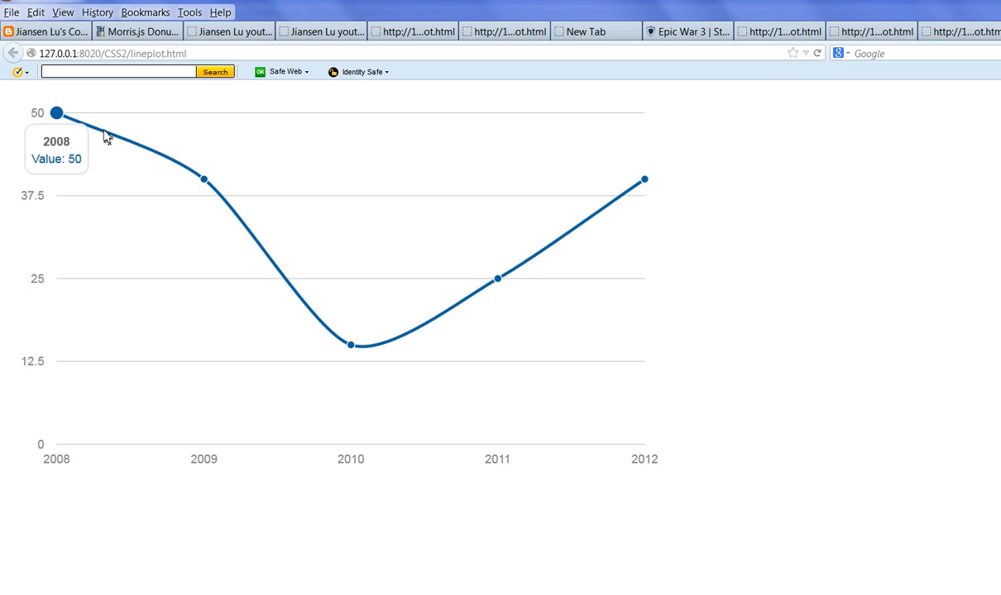
{"action": "mouse_move", "coordinate": [203, 179]}
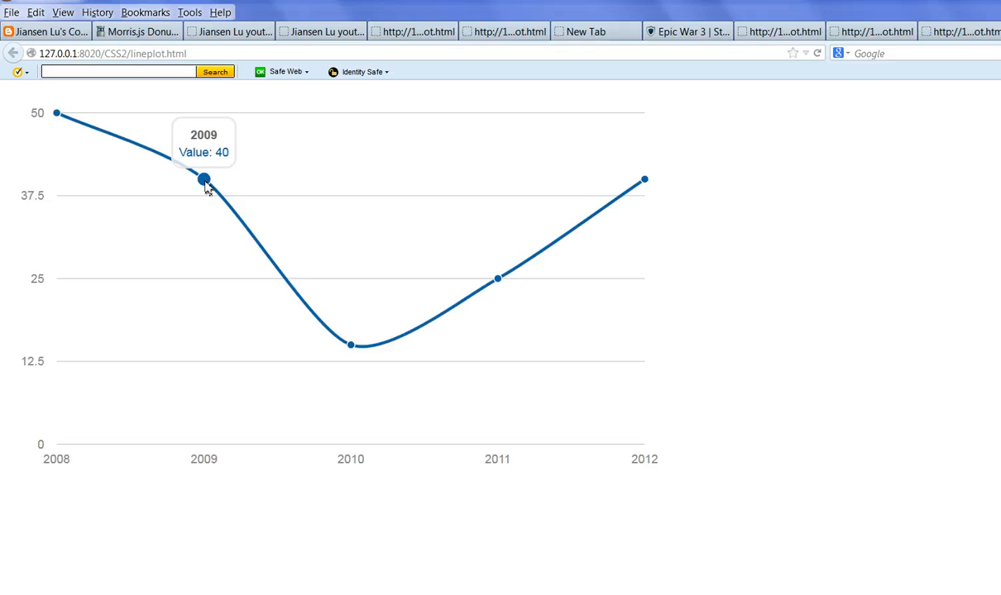
{"action": "mouse_move", "coordinate": [351, 344]}
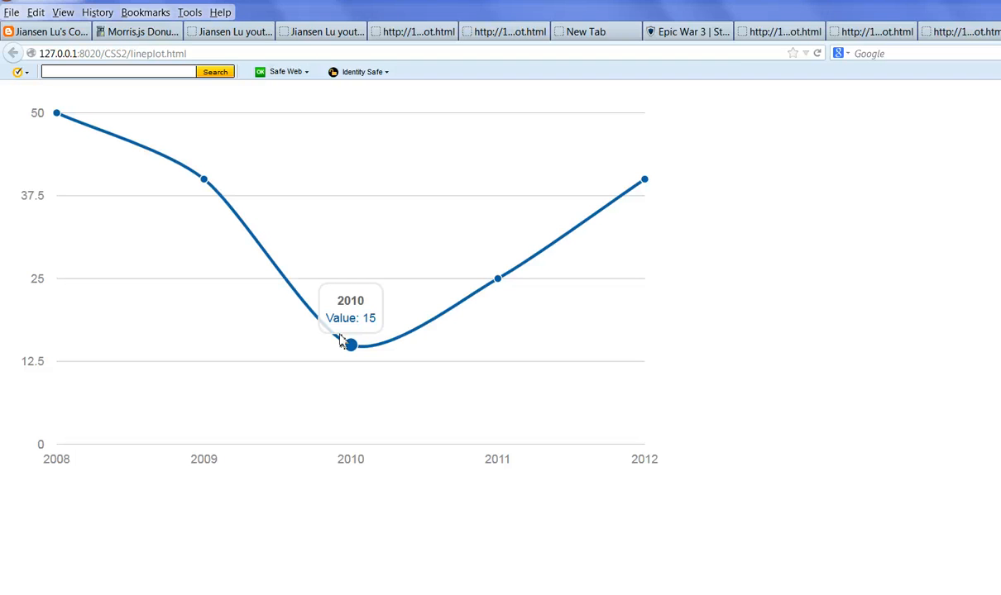
{"action": "mouse_move", "coordinate": [348, 346]}
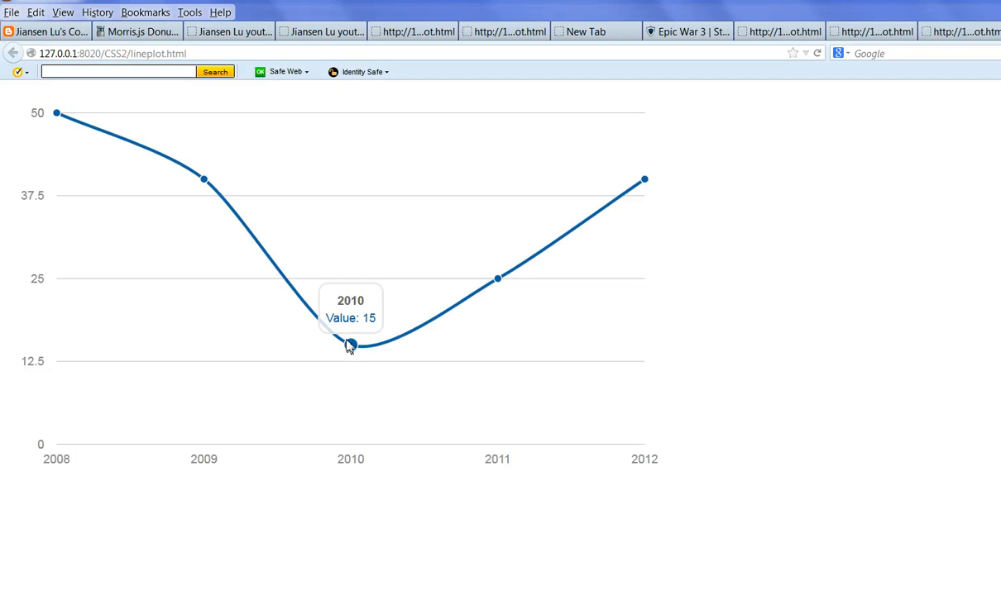
{"action": "mouse_move", "coordinate": [496, 278]}
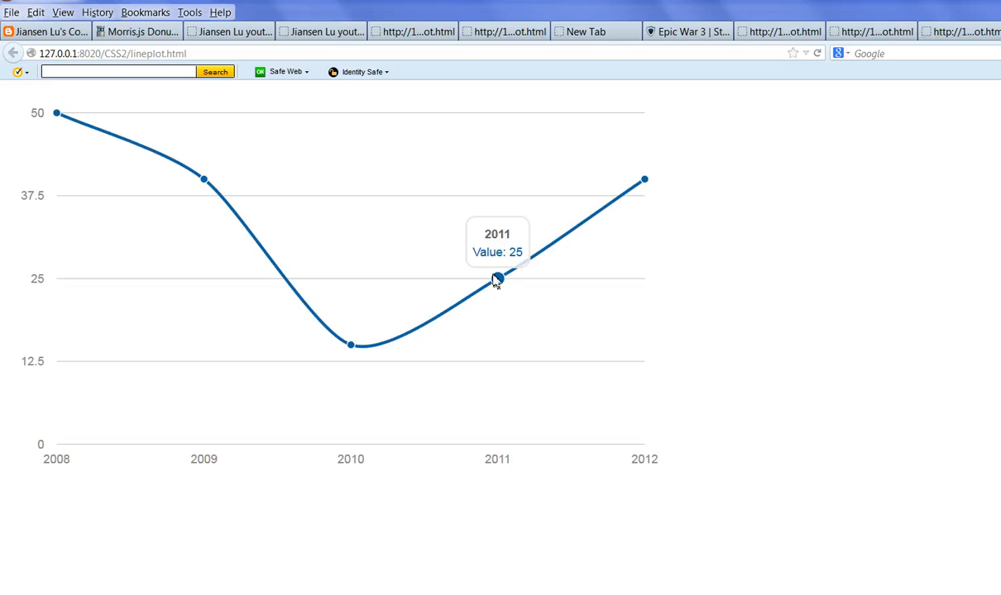
{"action": "mouse_move", "coordinate": [484, 291]}
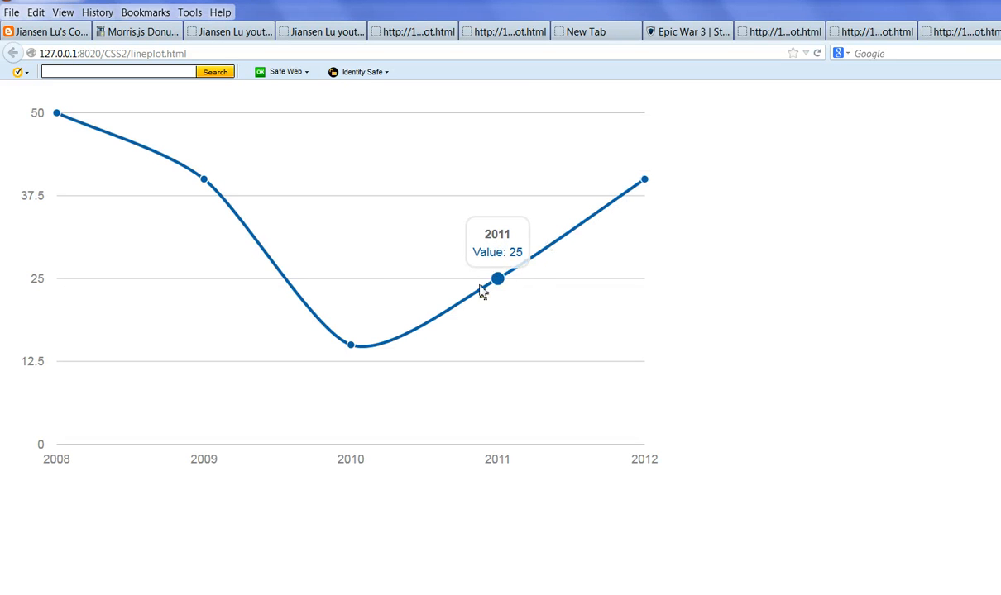
{"action": "mouse_move", "coordinate": [349, 345]}
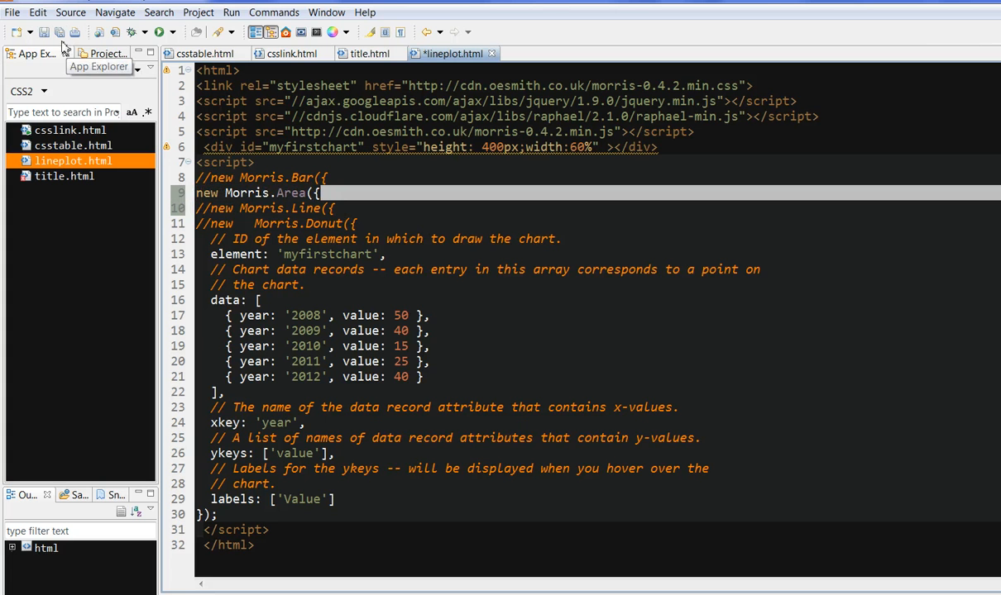
Save lineplot.html with Morris.Area enabled in place of Morris.Line
{"action": "left_click", "coordinate": [158, 32]}
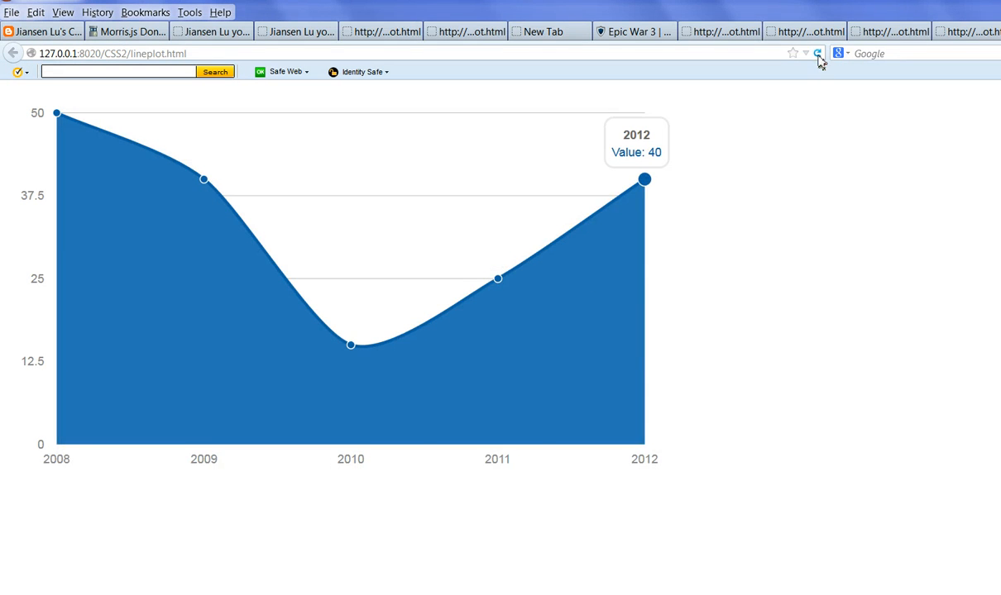
Reload lineplot.html in Firefox to display the year/value bar chart
{"action": "left_click", "coordinate": [817, 52]}
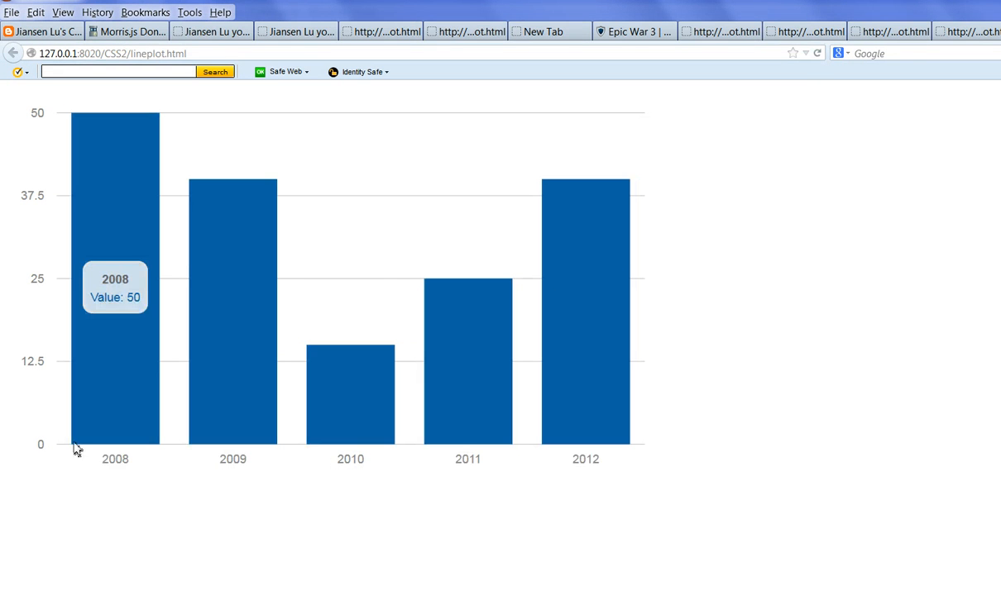
{"action": "mouse_move", "coordinate": [233, 331]}
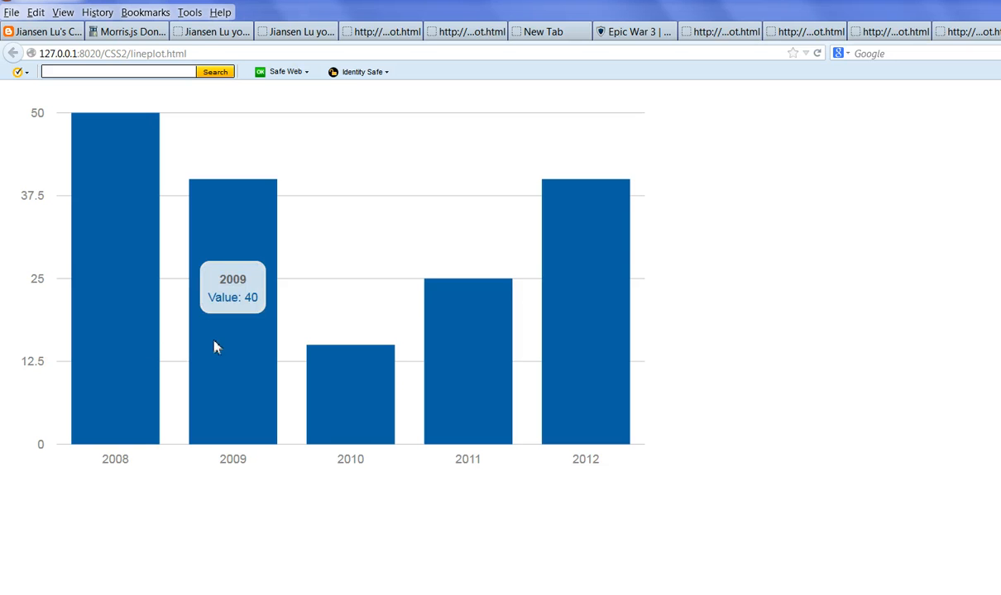
{"action": "mouse_move", "coordinate": [575, 402]}
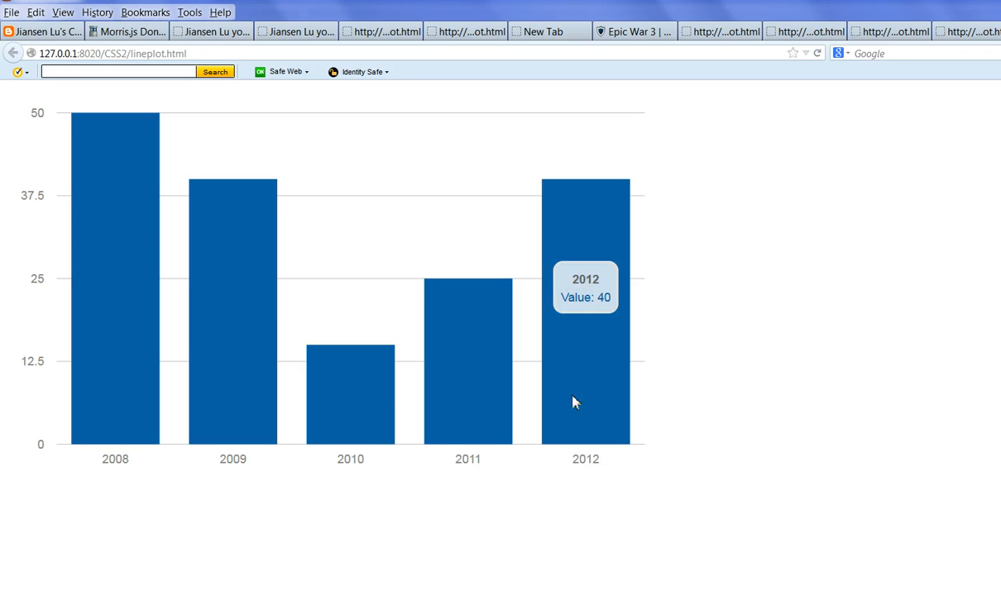